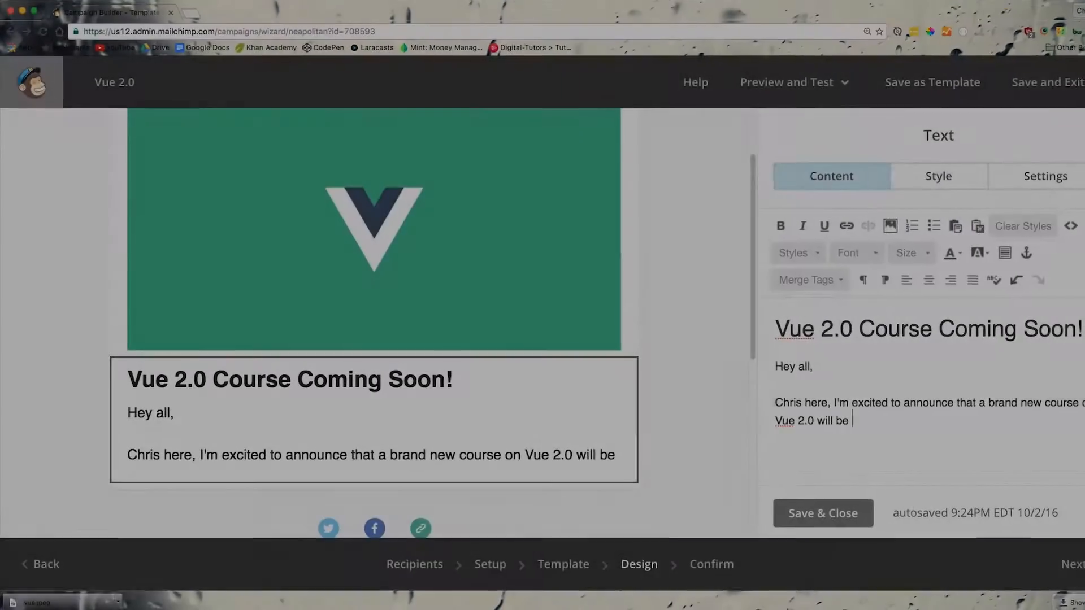
# Step: Finish the 'coming to Yo' body text and send the Vue 2.0 campaign to the newsletter list
pyautogui.write('coming to Yo')
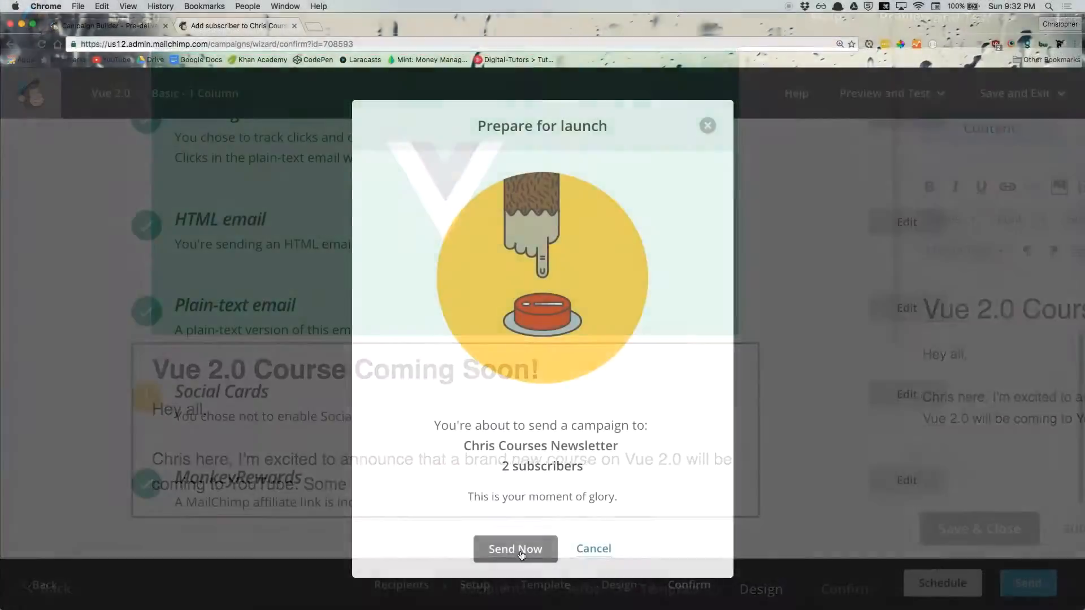
pyautogui.click(515, 549)
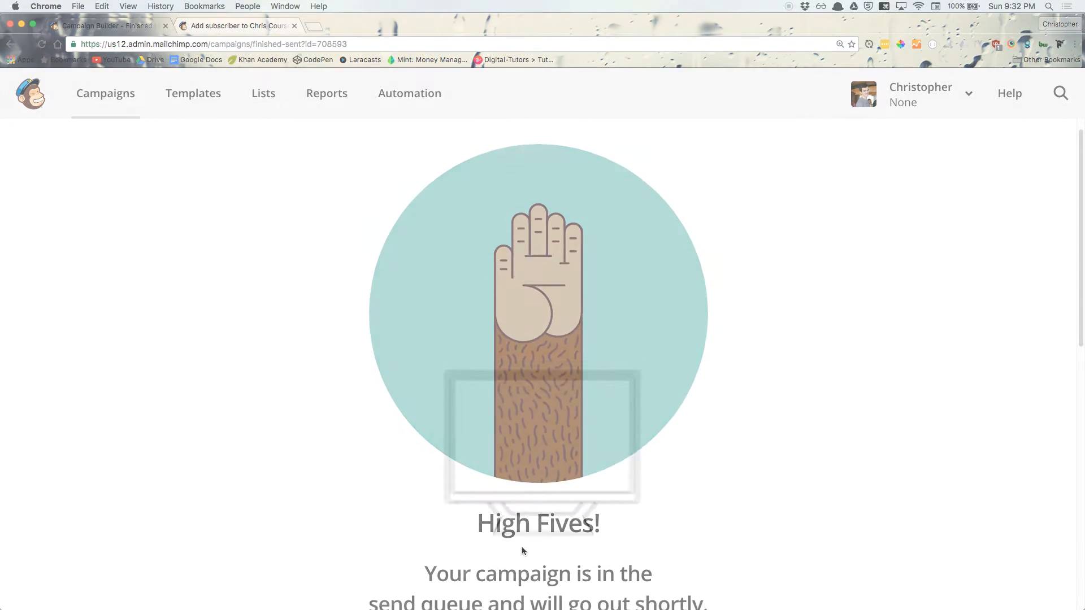
pyautogui.click(235, 26)
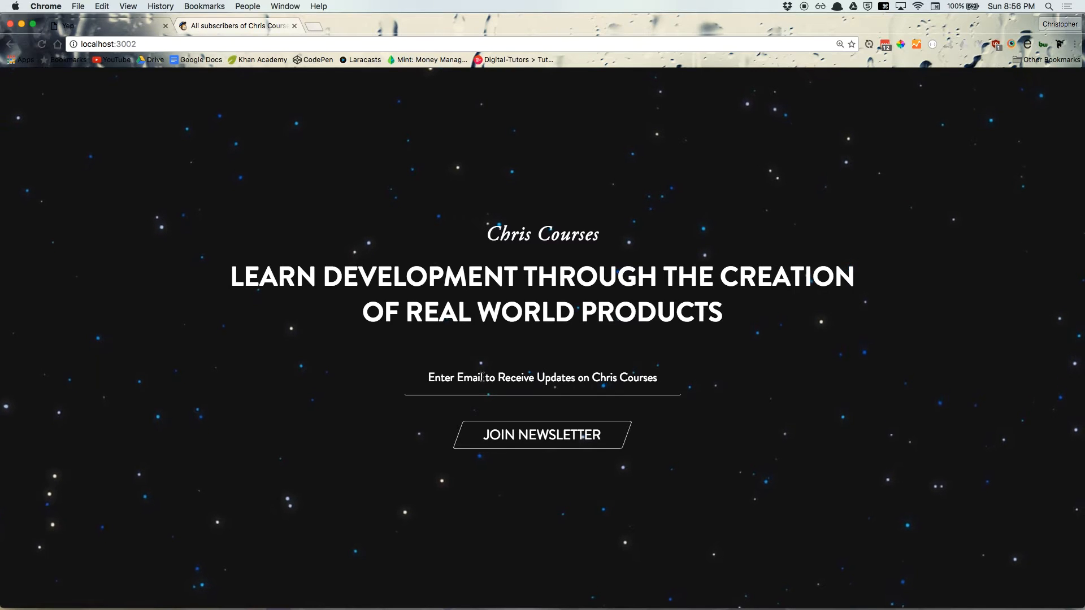
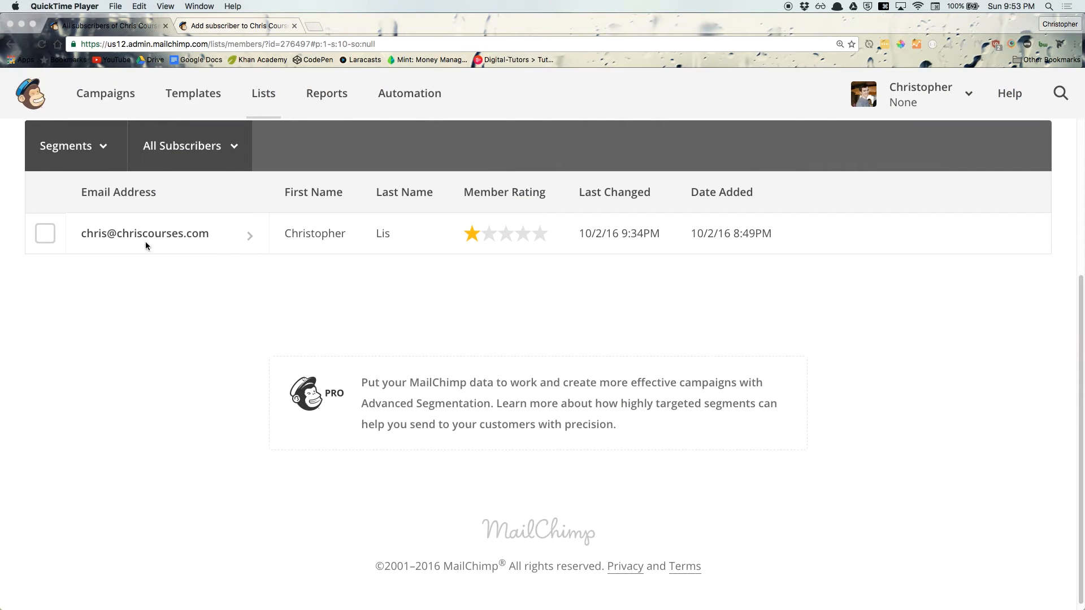
pyautogui.moveTo(137, 234)
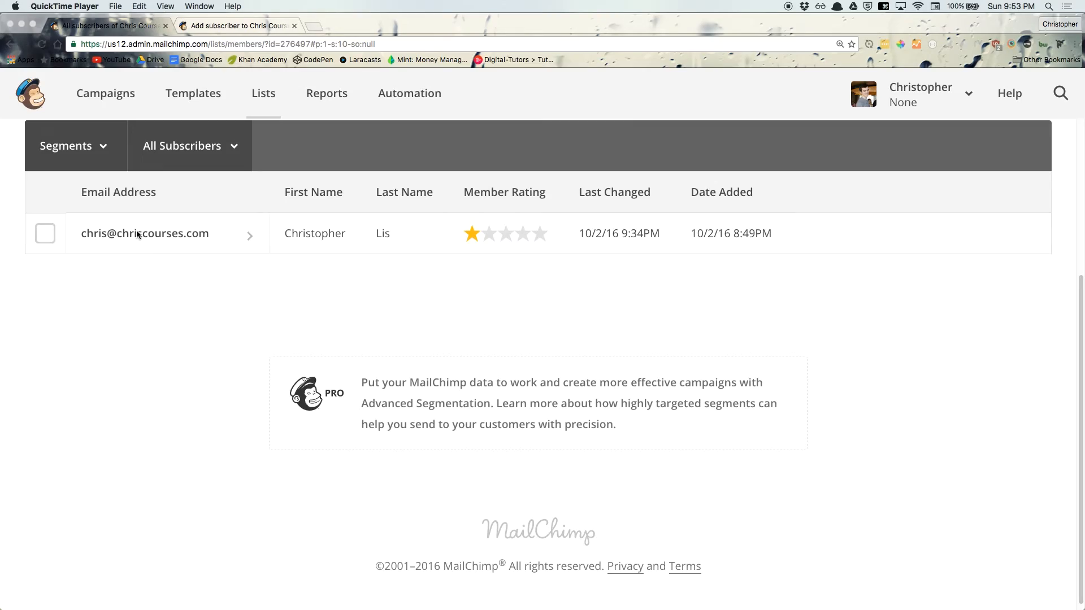
# Step: Edit the greeting text block to read '...personalized email from no other than:'
pyautogui.click(104, 9)
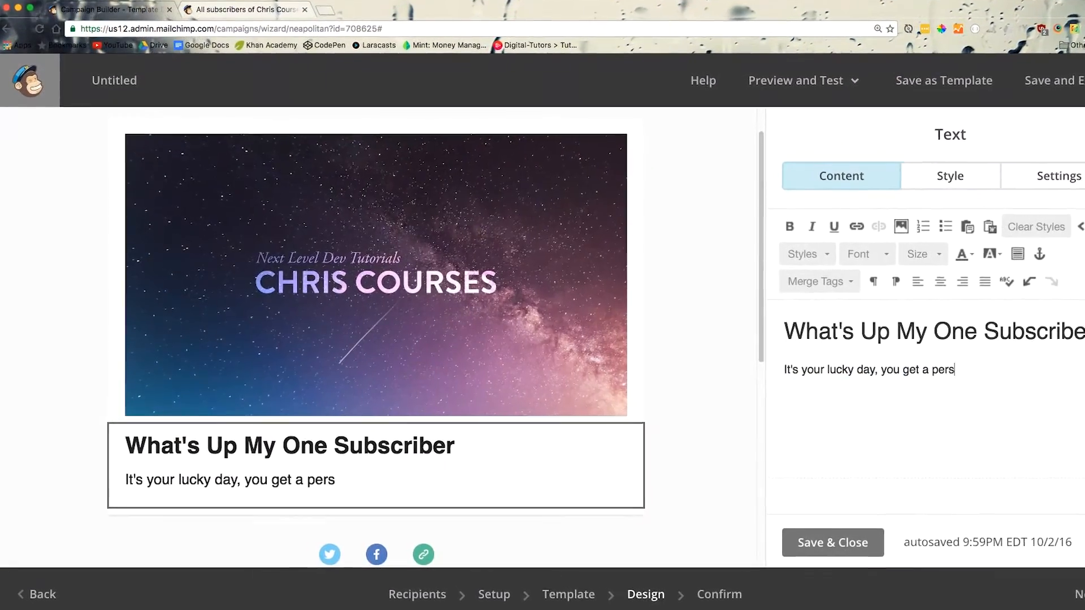
pyautogui.write('onalized email from')
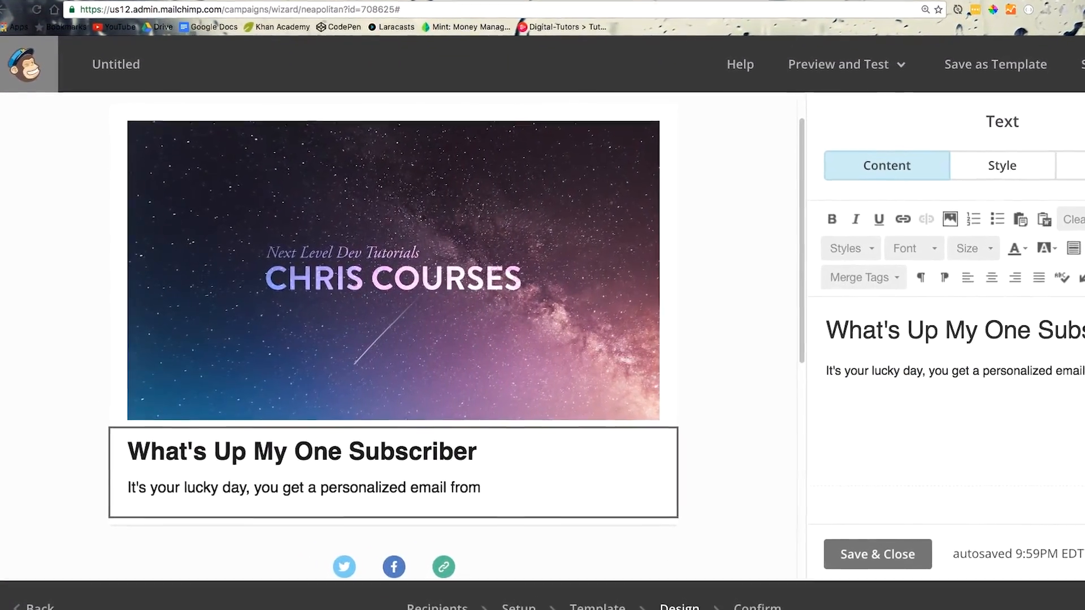
pyautogui.write('no other than:')
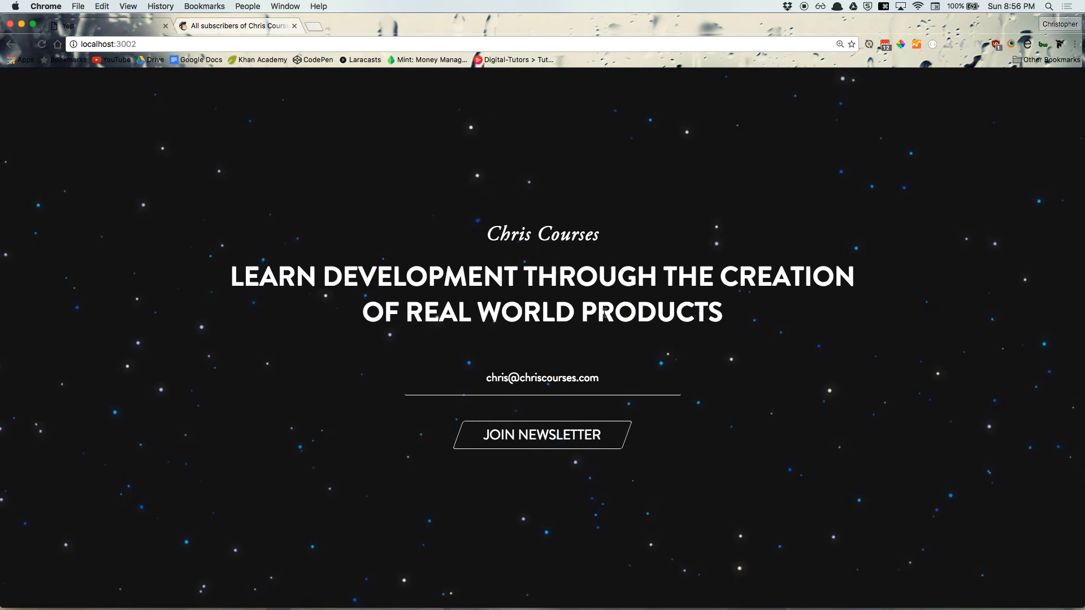
pyautogui.doubleClick(542, 234)
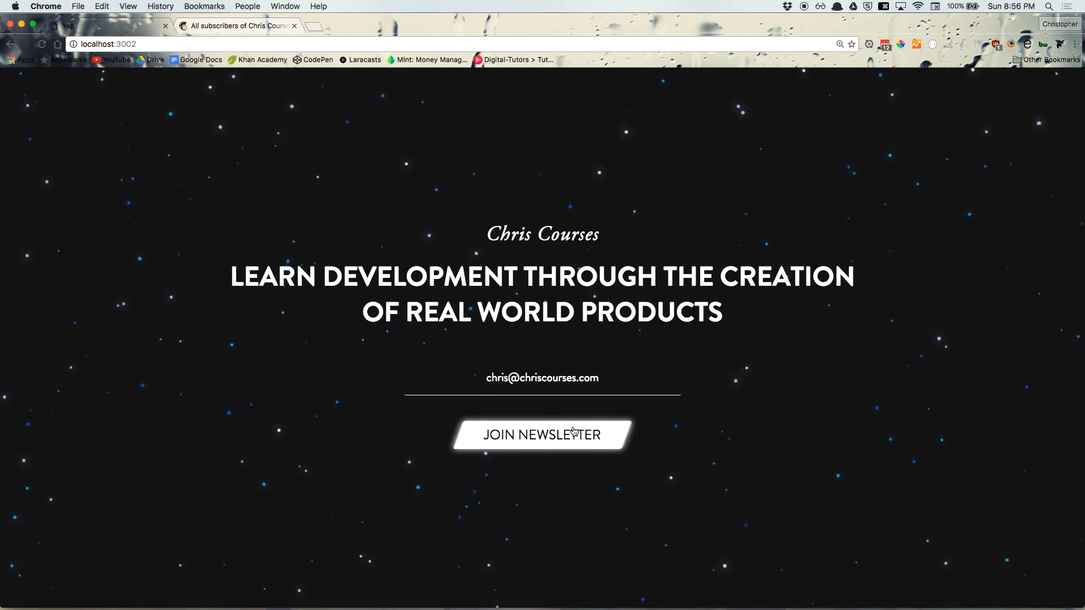
pyautogui.moveTo(727, 335)
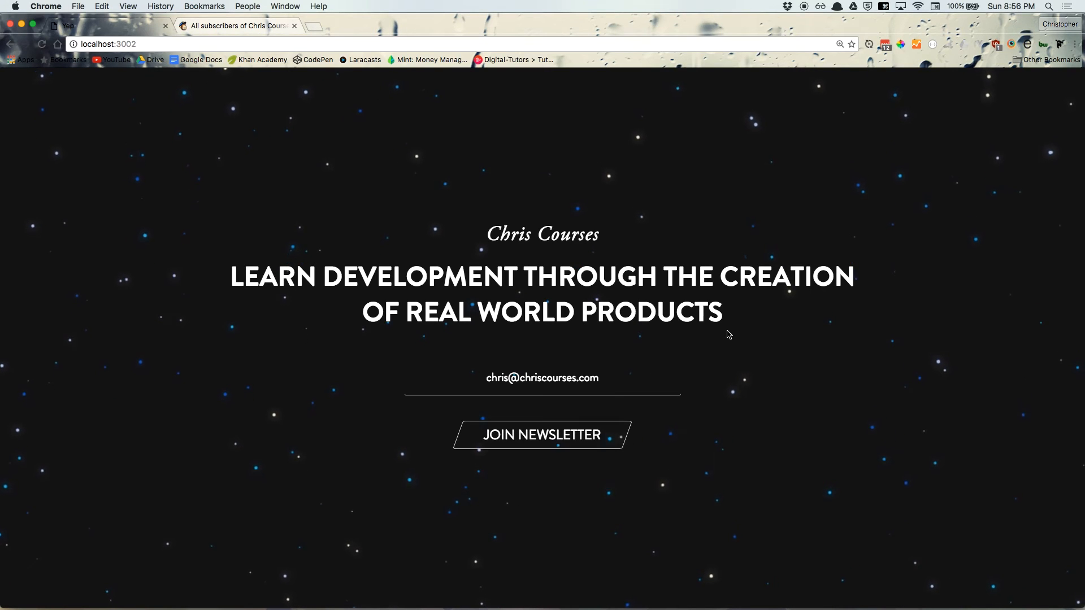